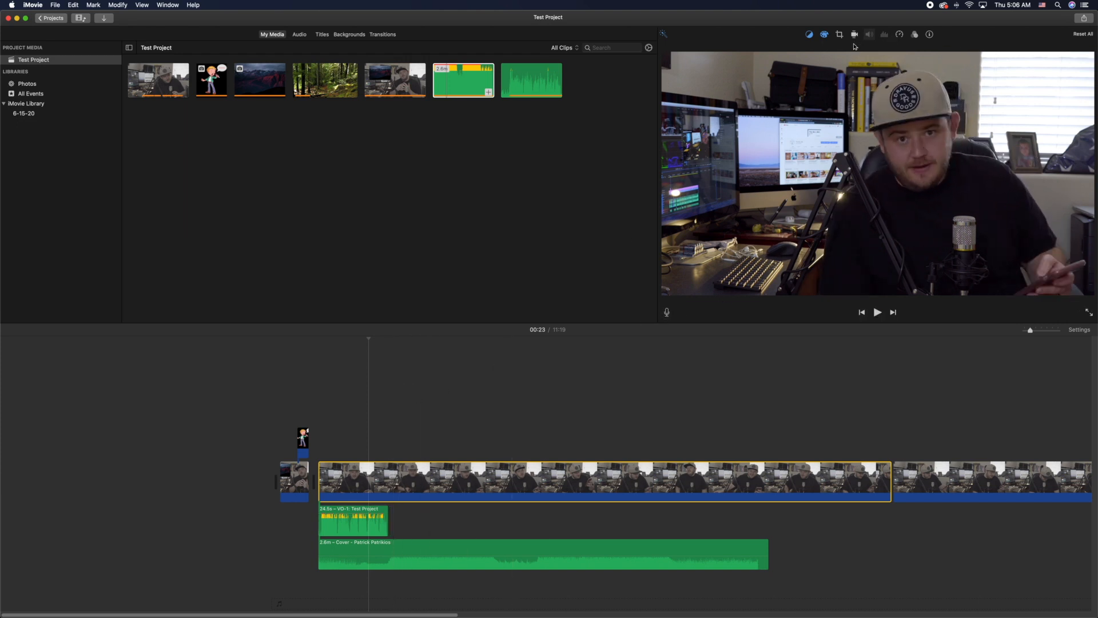
mouse_move(838, 34)
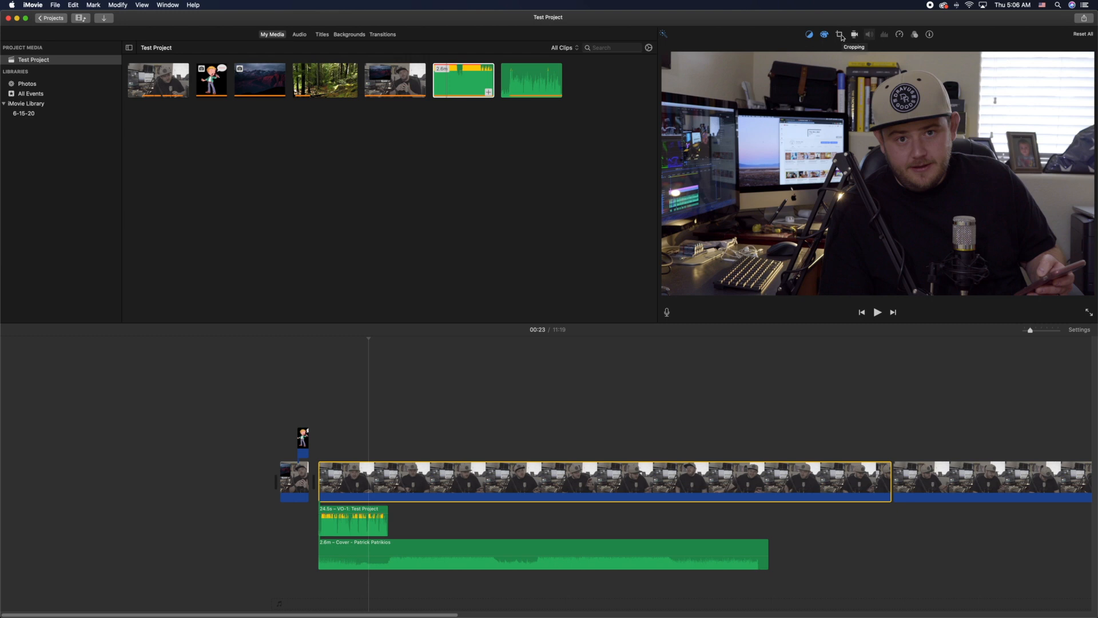
Show the cropping style options for the long talking-head clip, currently set to Fit
click(840, 34)
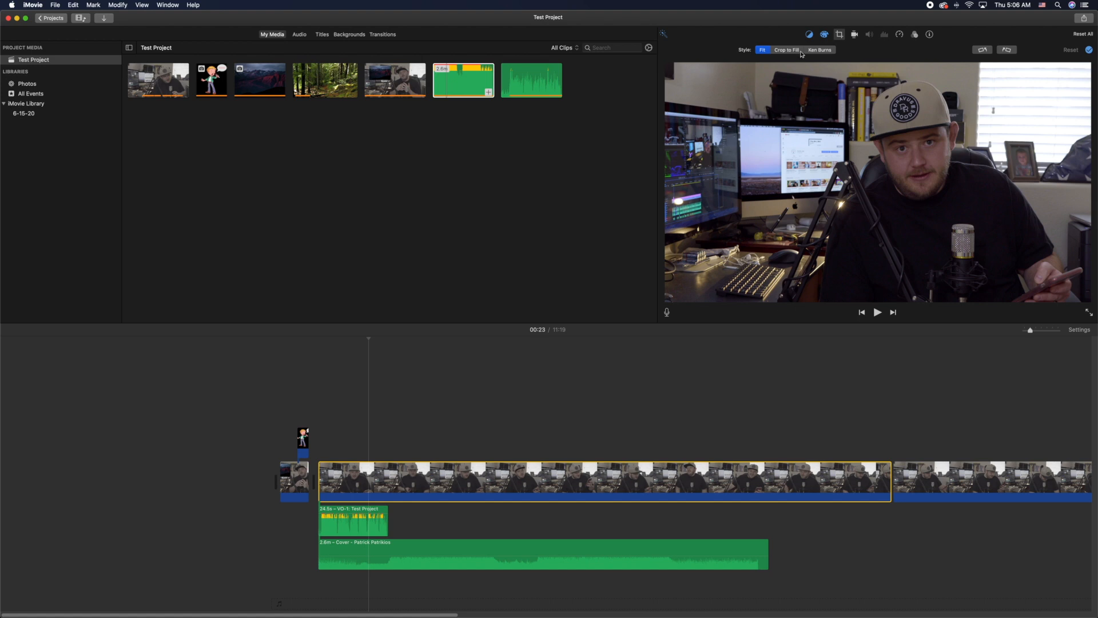
Apply a Ken Burns zoom to the long clip and preview the result
click(819, 49)
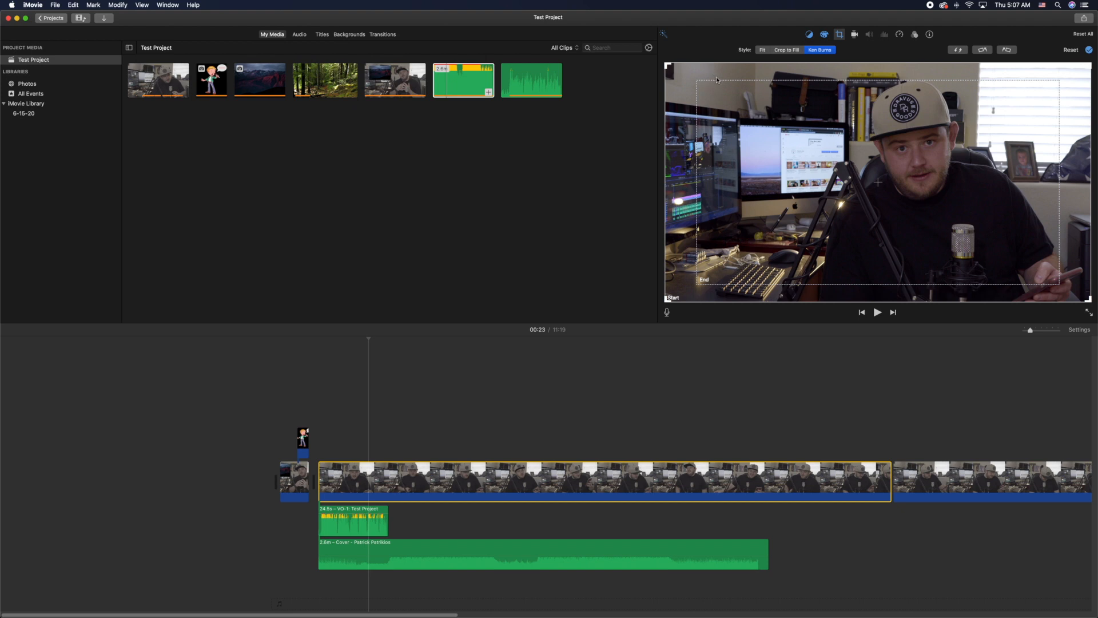
click(786, 49)
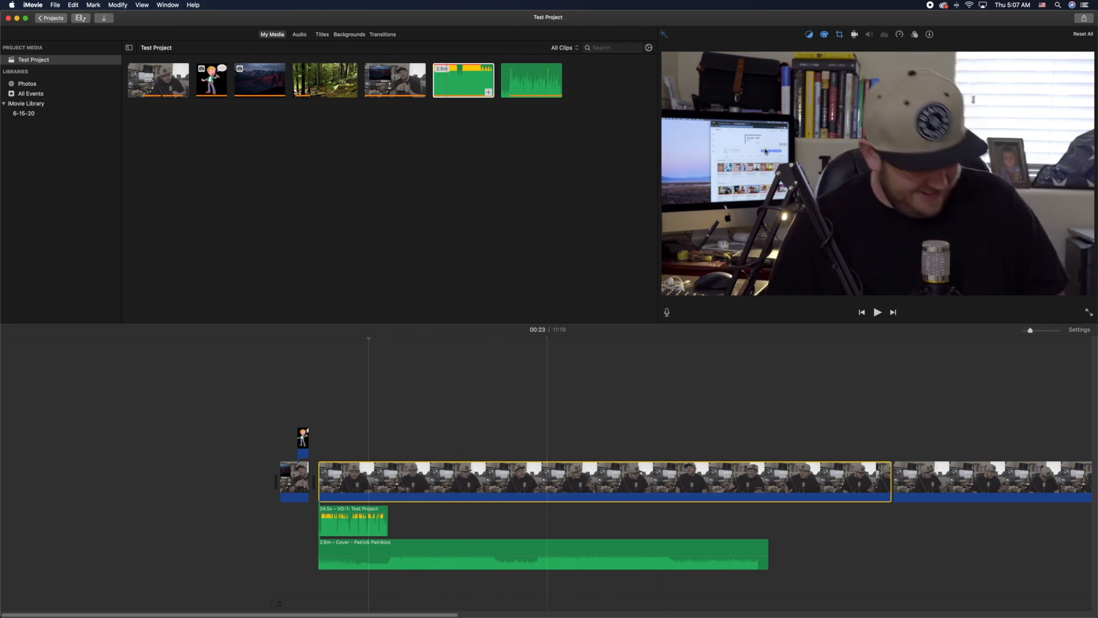
click(838, 33)
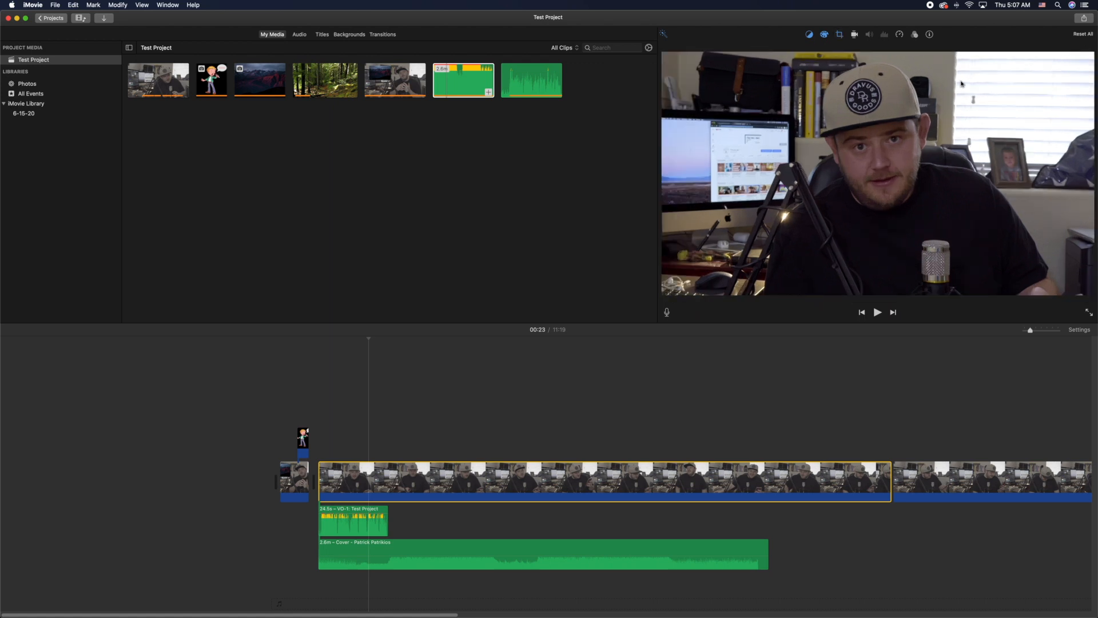
Reset the long clip's crop and place the playhead partway through it
click(839, 34)
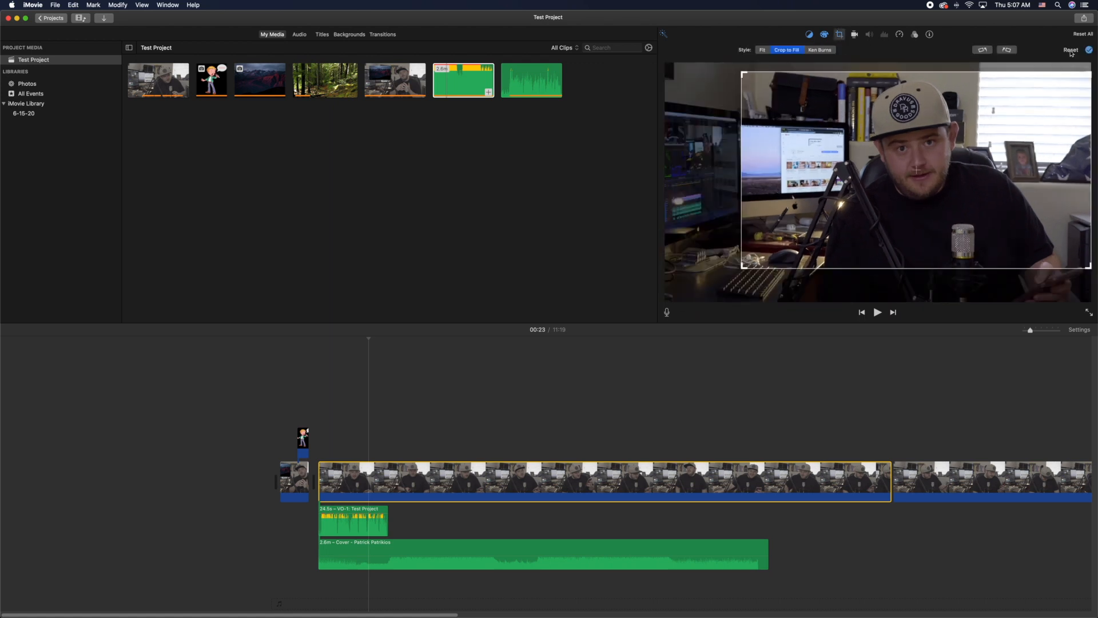
click(532, 439)
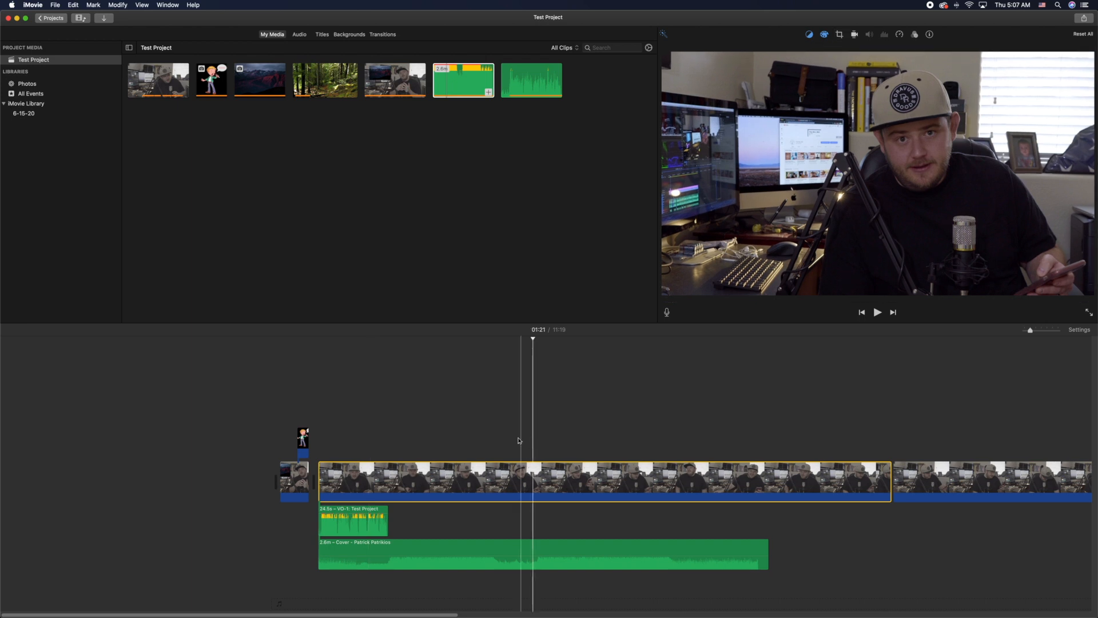
click(364, 340)
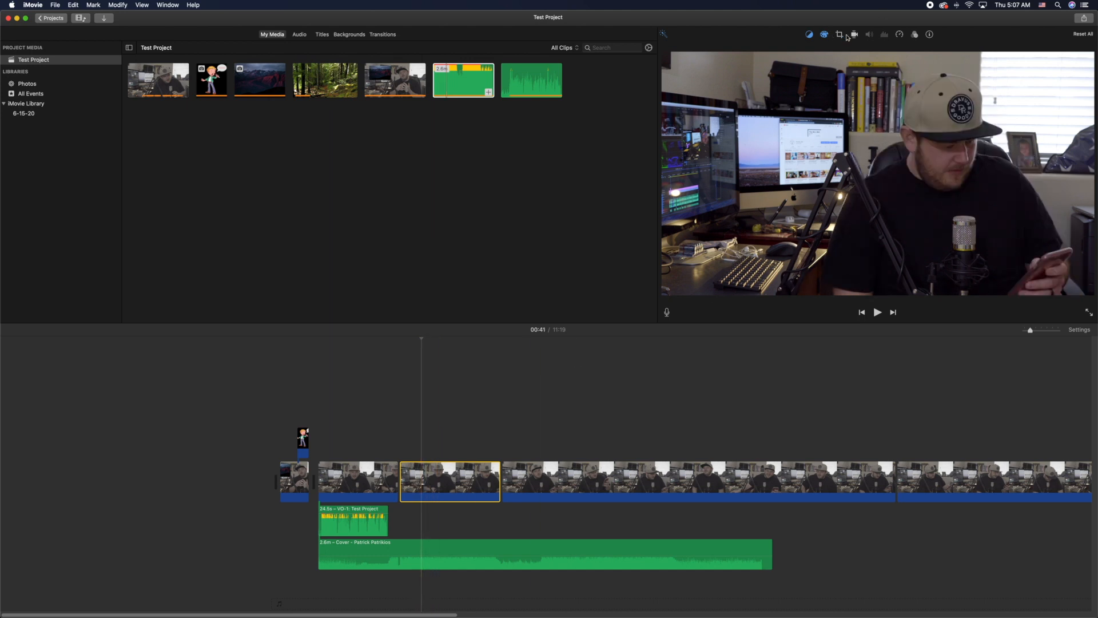
Give the short middle clip a Ken Burns zoom from full frame to a tighter shot
click(838, 34)
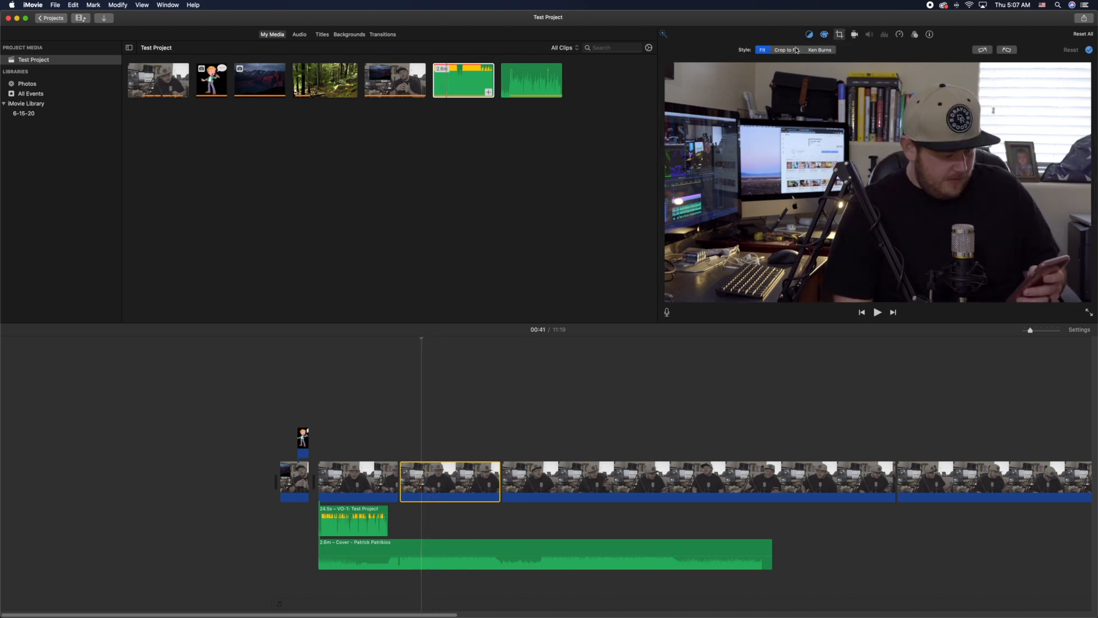
click(819, 49)
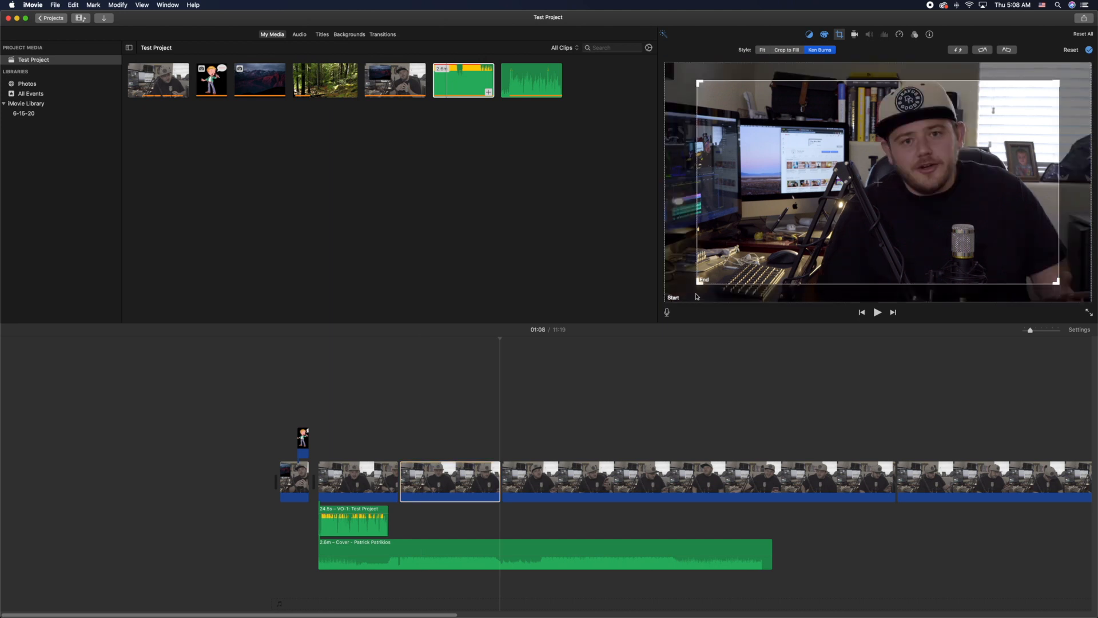
mouse_move(698, 295)
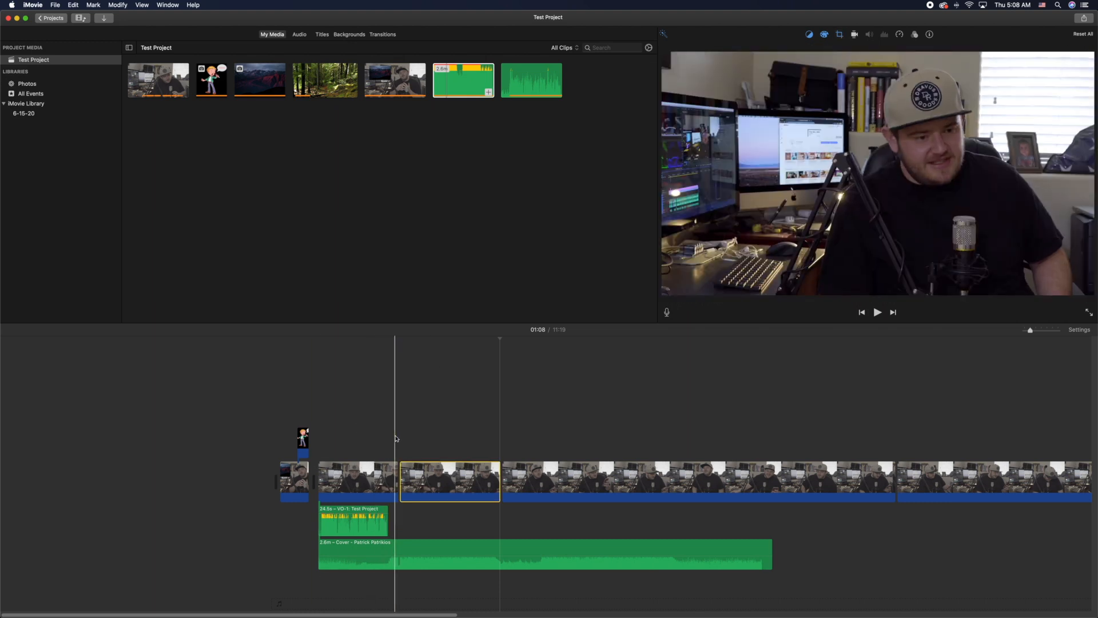
click(877, 313)
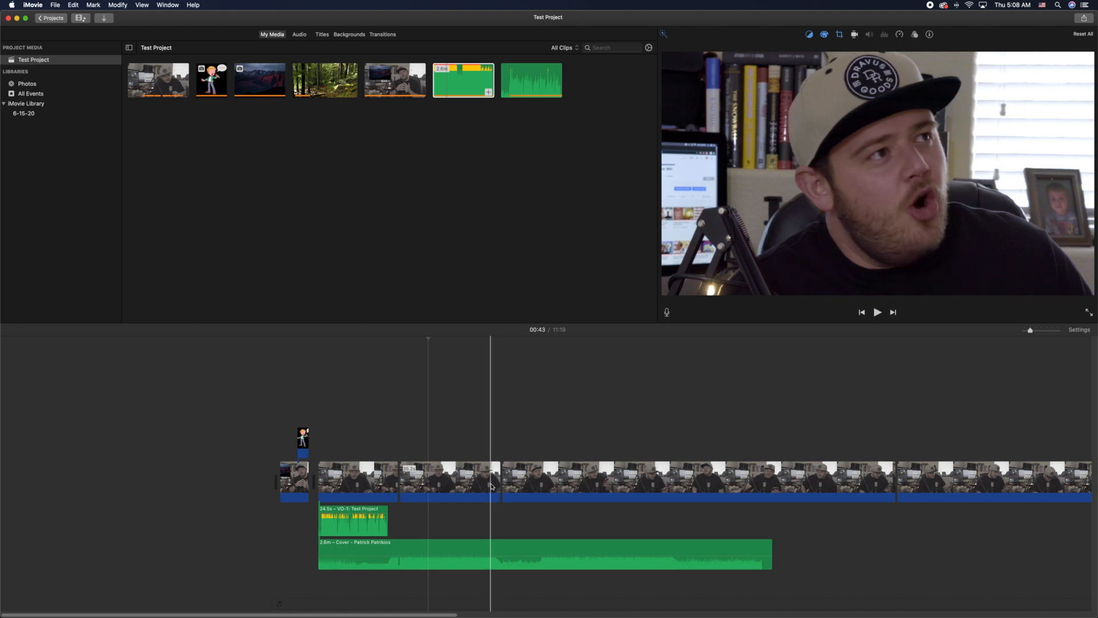
click(450, 482)
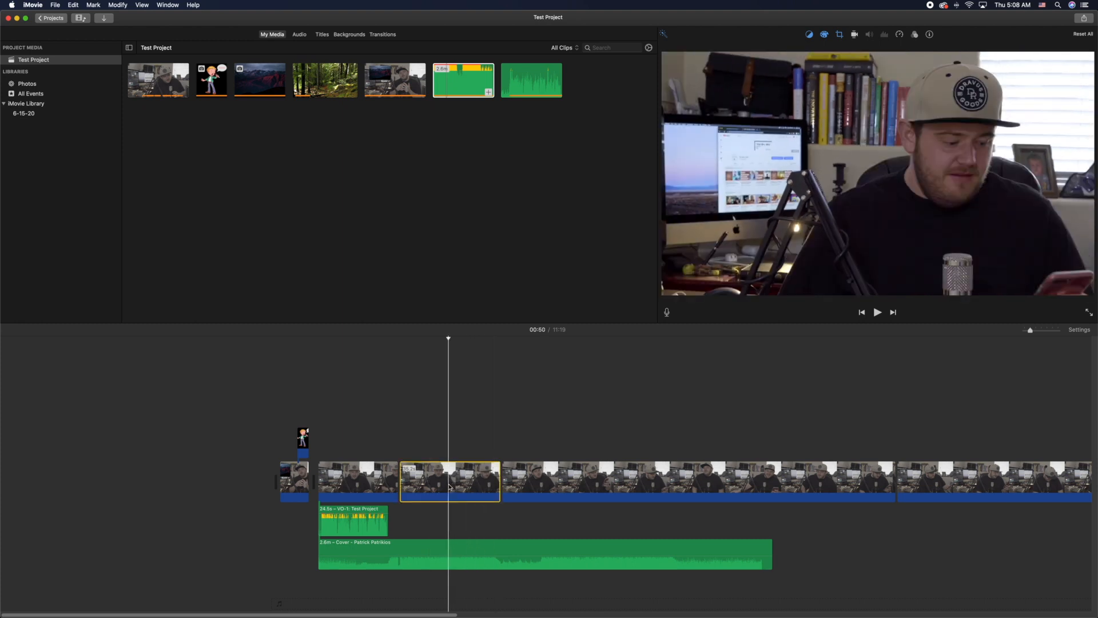
click(534, 482)
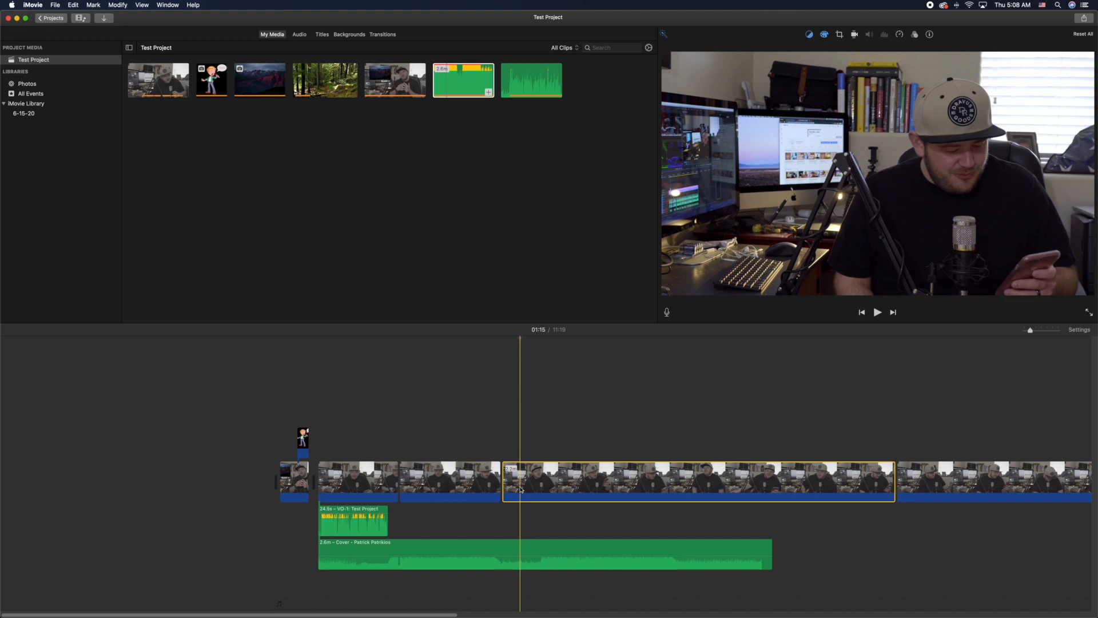
Split a very short clip off the start of the long third piece at the playhead
right_click(521, 490)
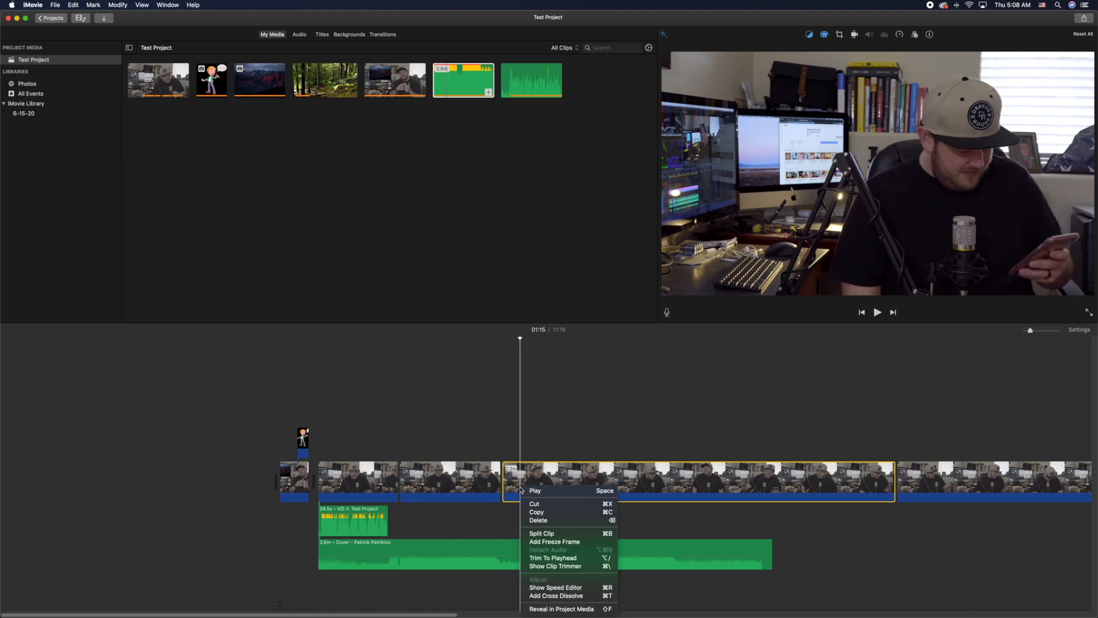
click(541, 533)
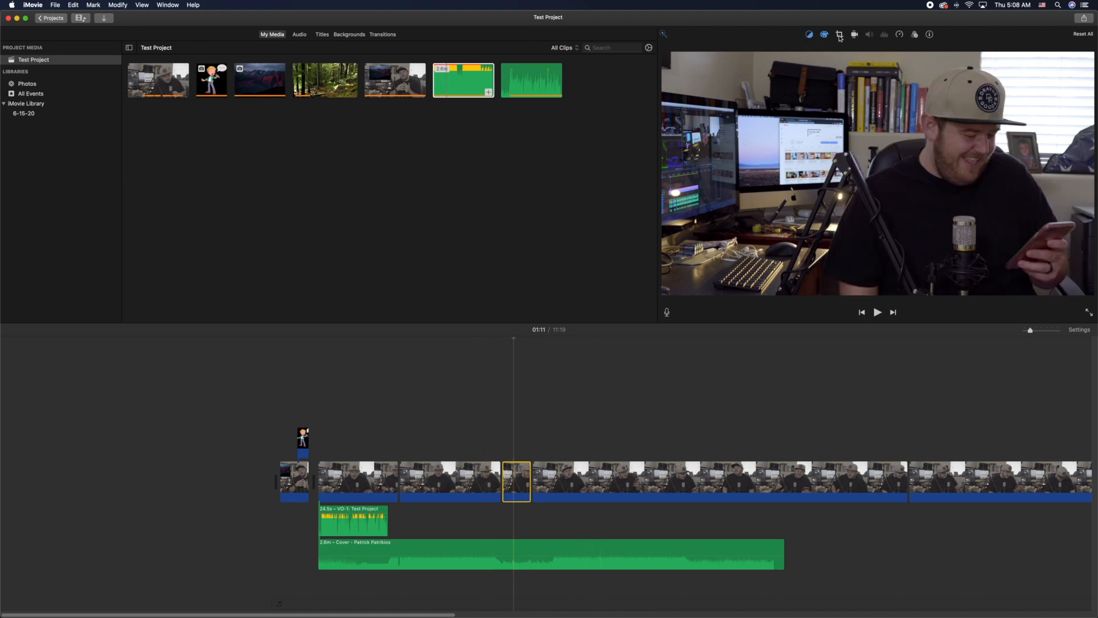
click(838, 34)
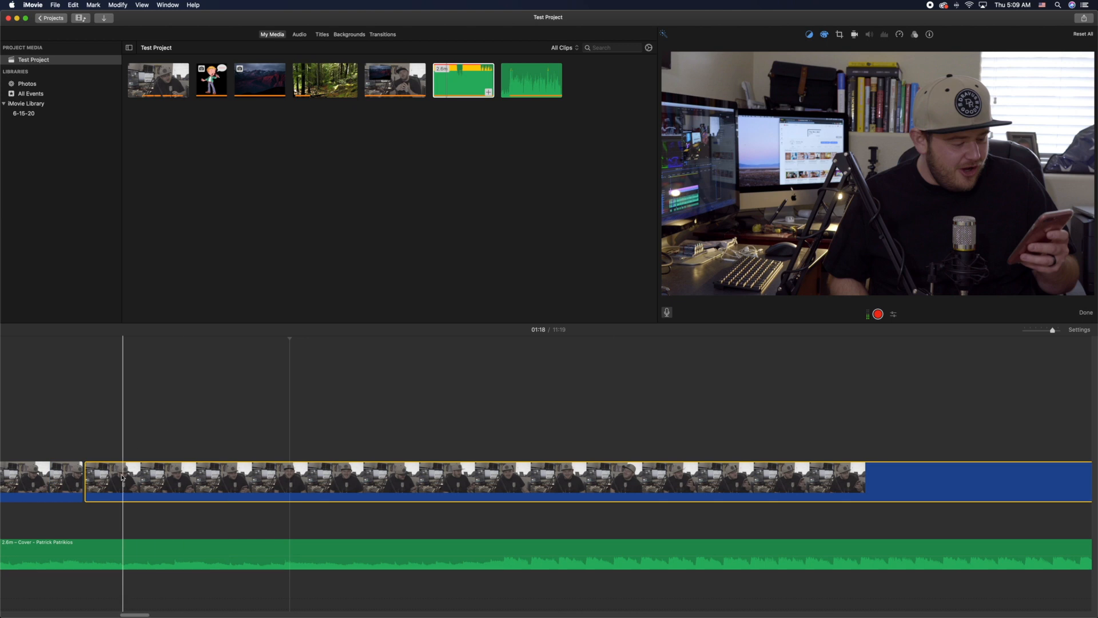
Give the tiny clip a Crop to Fill then Ken Burns zoom into a tighter crop
click(98, 479)
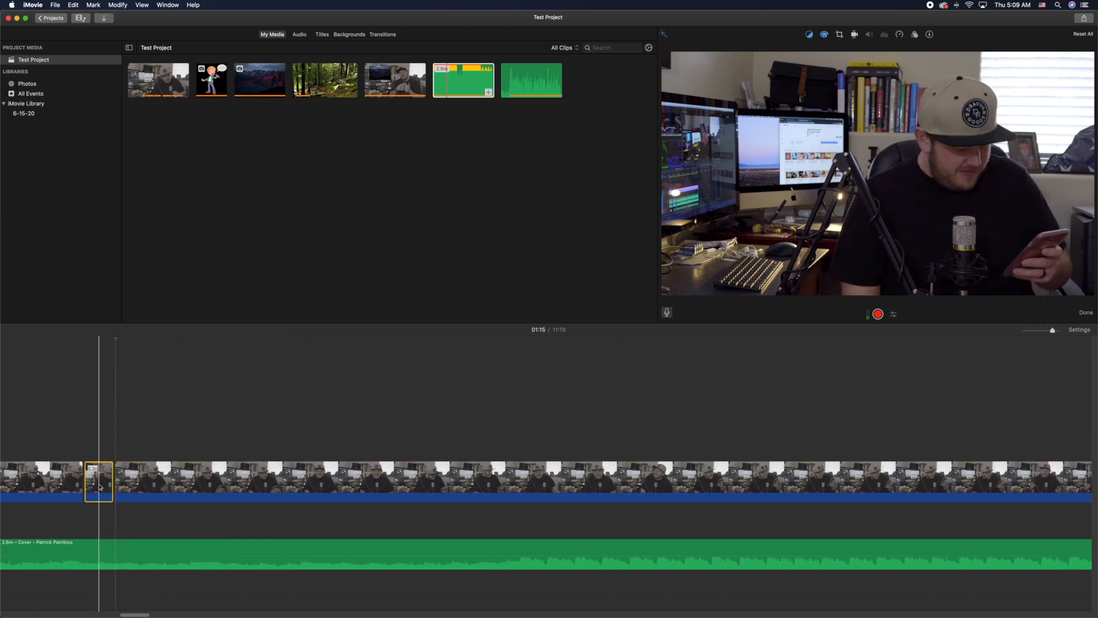
click(838, 34)
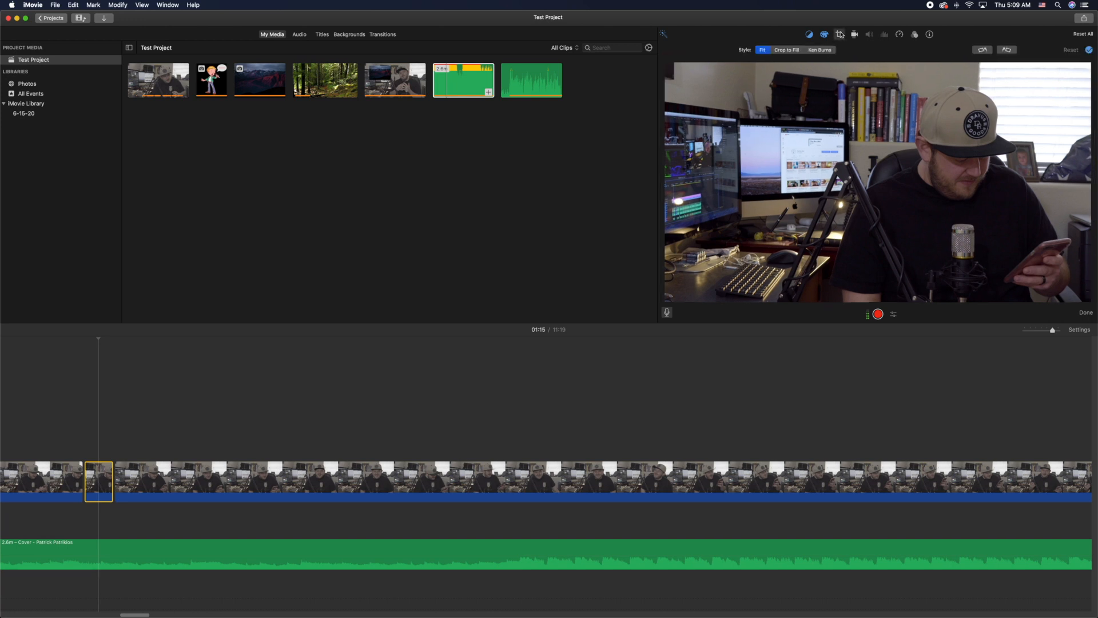
click(785, 49)
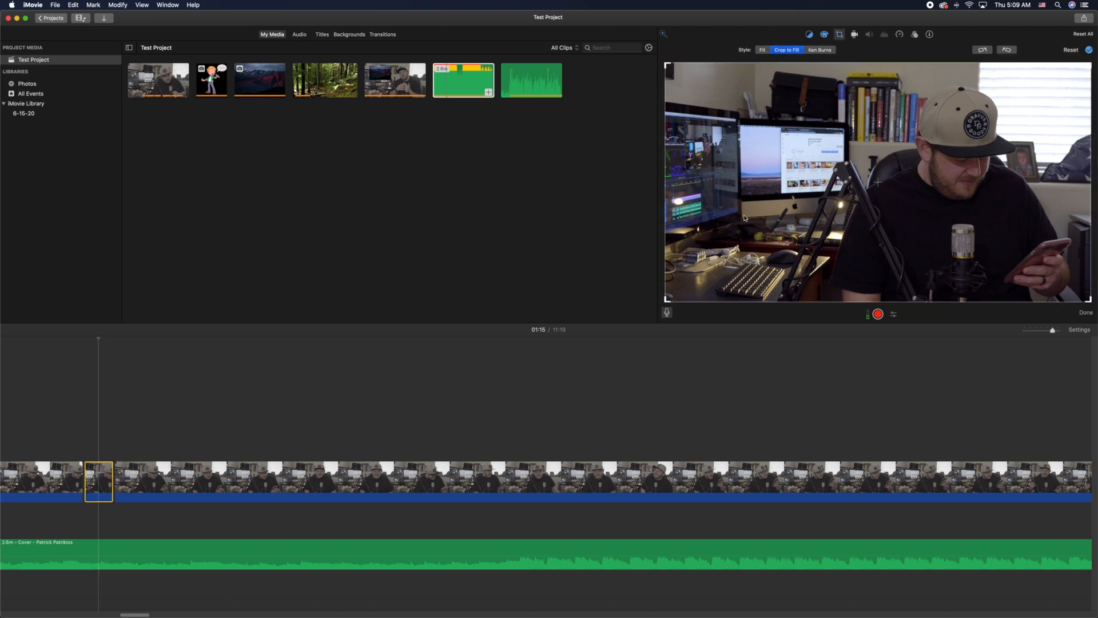
click(819, 50)
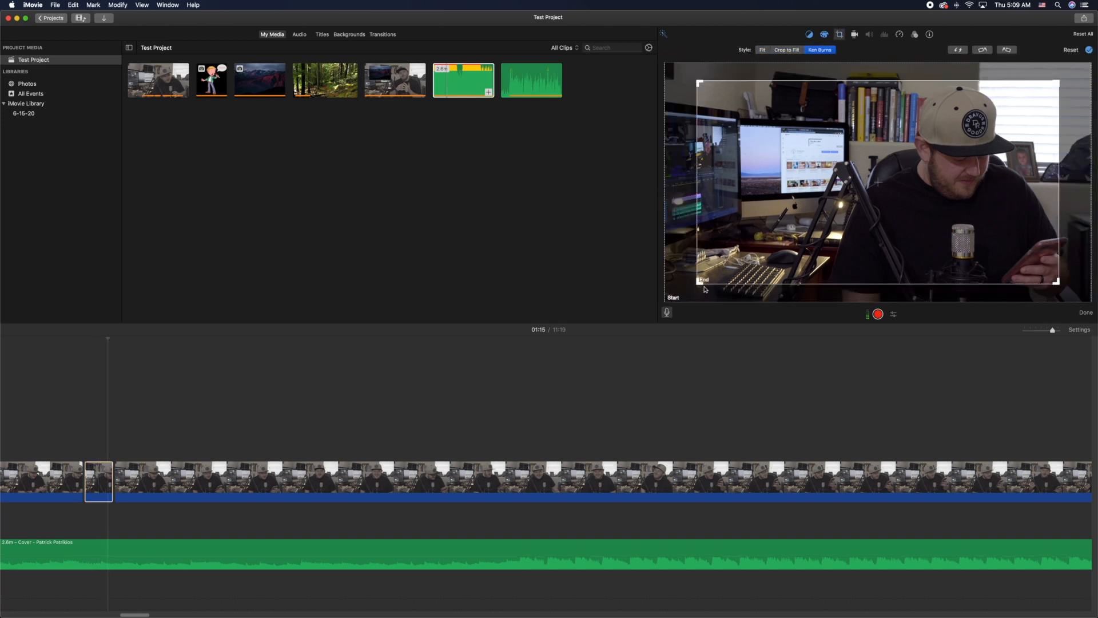